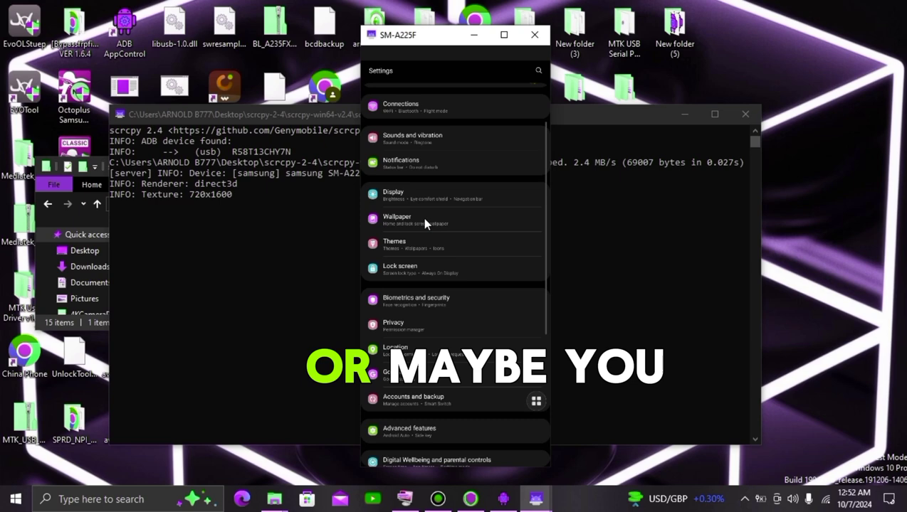
Bring the mirrored Settings list down and enter the Software update section
{"action": "scroll", "scroll_direction": "down", "scroll_amount": 3}
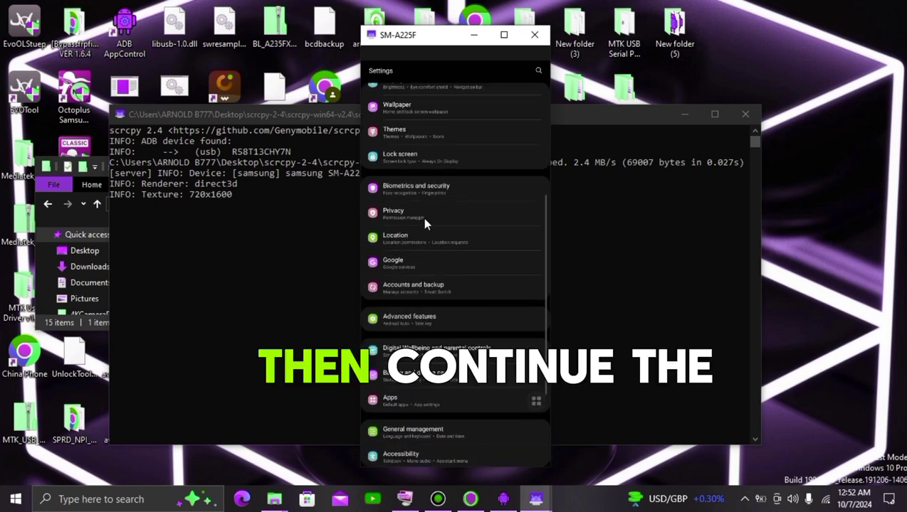
{"action": "scroll", "scroll_direction": "down", "scroll_amount": 3}
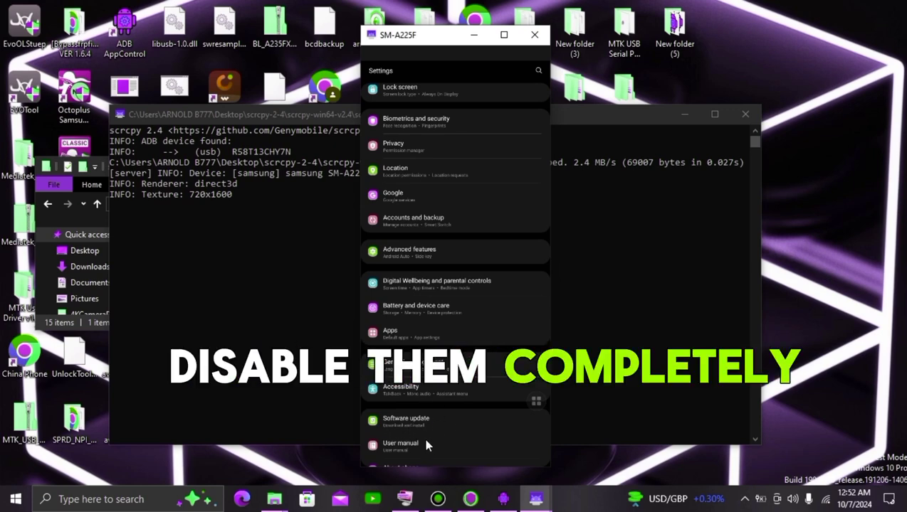
{"action": "left_click", "coordinate": [405, 421]}
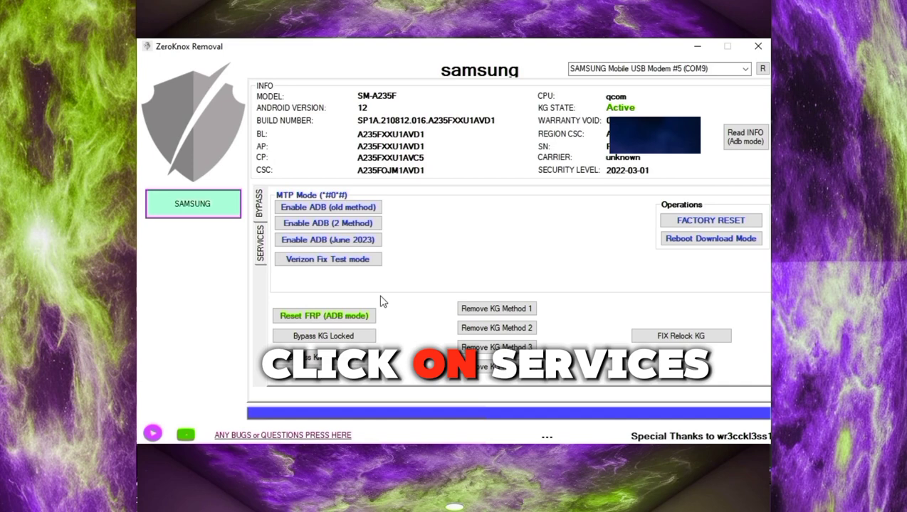
Run ZeroKnox's DISABLE UPDATE service on the connected SM-A235F
{"action": "left_click", "coordinate": [259, 239]}
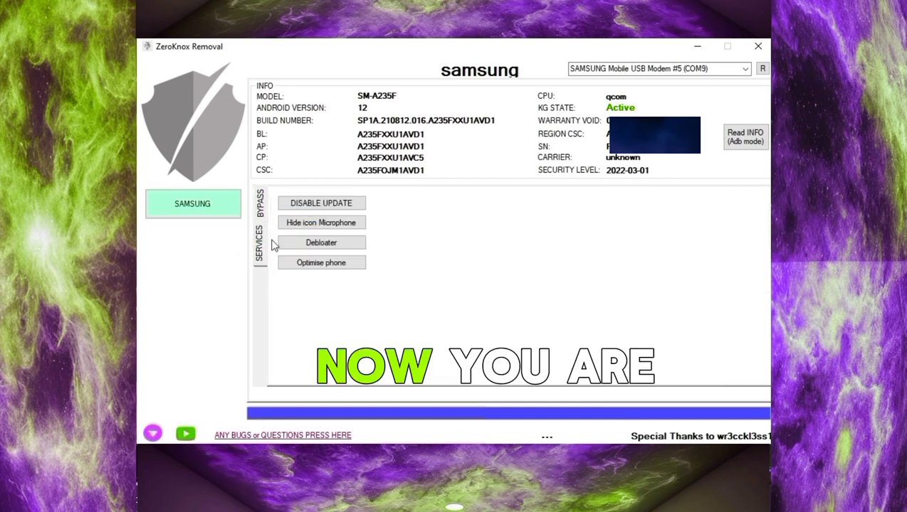
{"action": "left_click", "coordinate": [321, 202]}
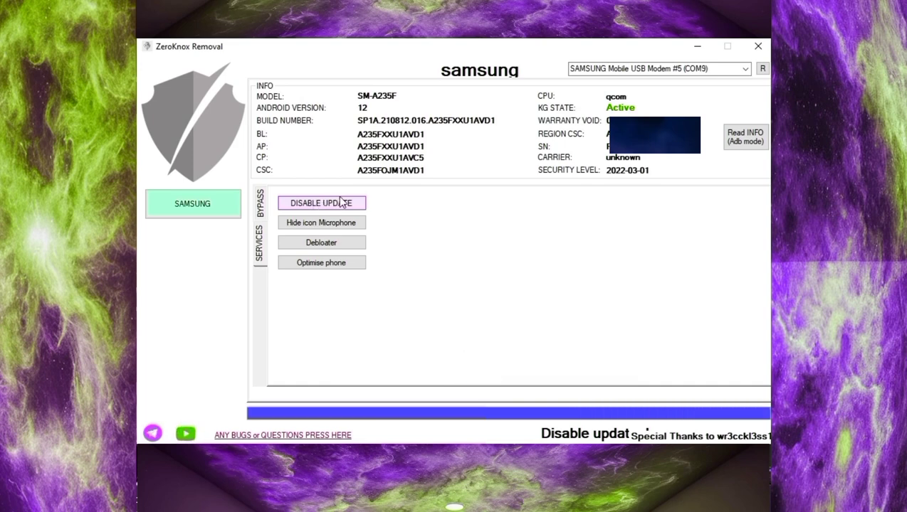
{"action": "left_click", "coordinate": [322, 202]}
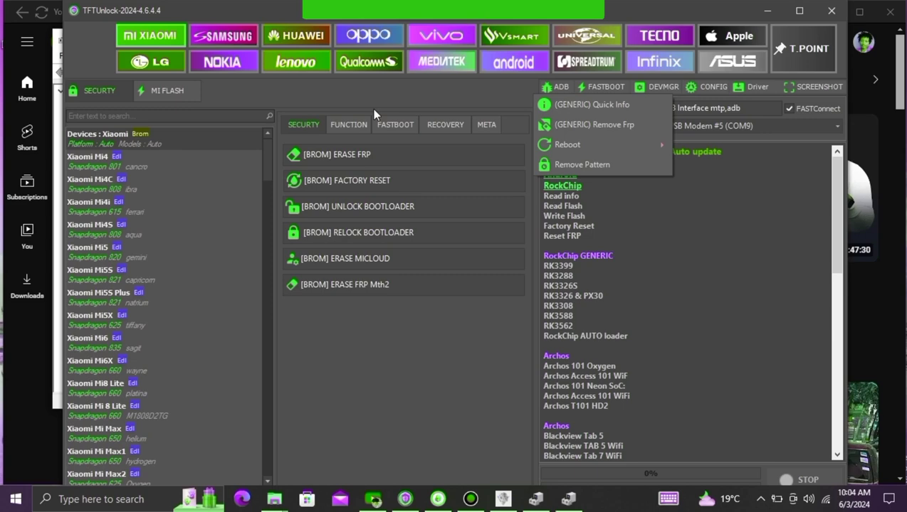
Start TFTUnlock's Samsung [ADB] Disabling OTA function on the phone
{"action": "left_click", "coordinate": [222, 36]}
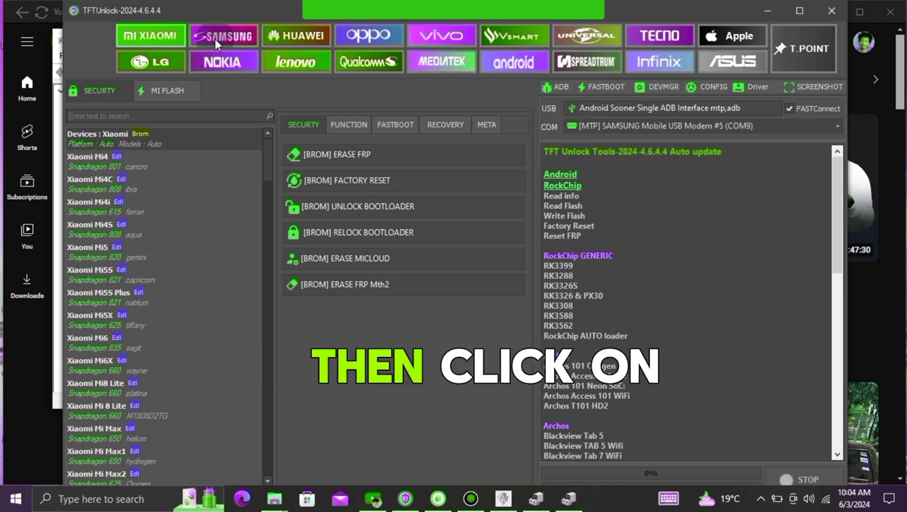
{"action": "left_click", "coordinate": [224, 36]}
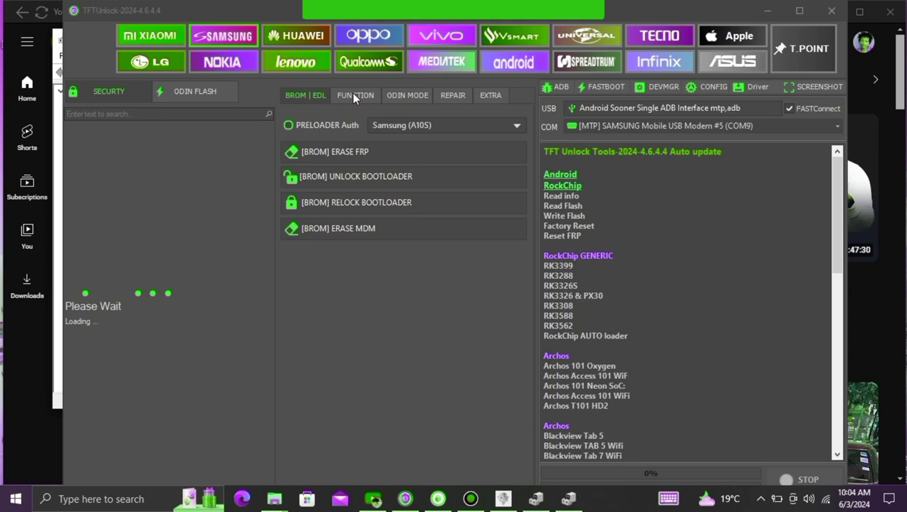
{"action": "left_click", "coordinate": [356, 94]}
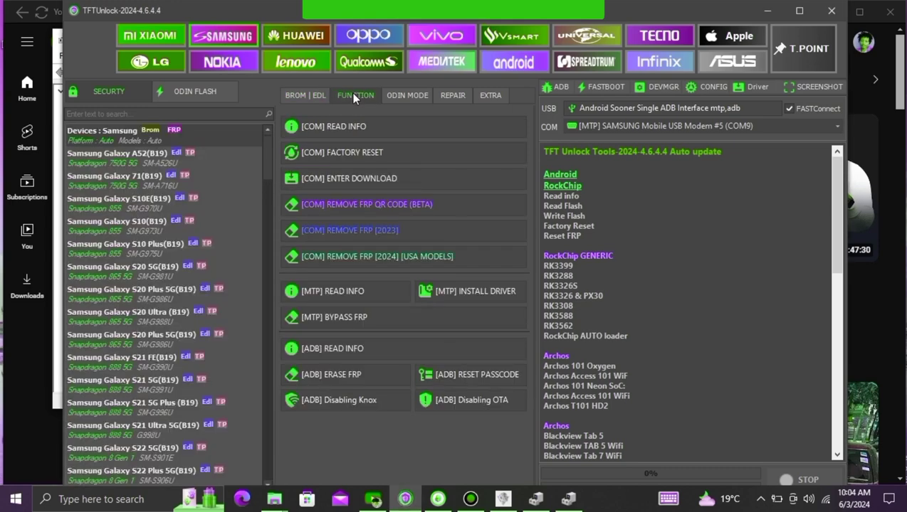
{"action": "mouse_move", "coordinate": [335, 318]}
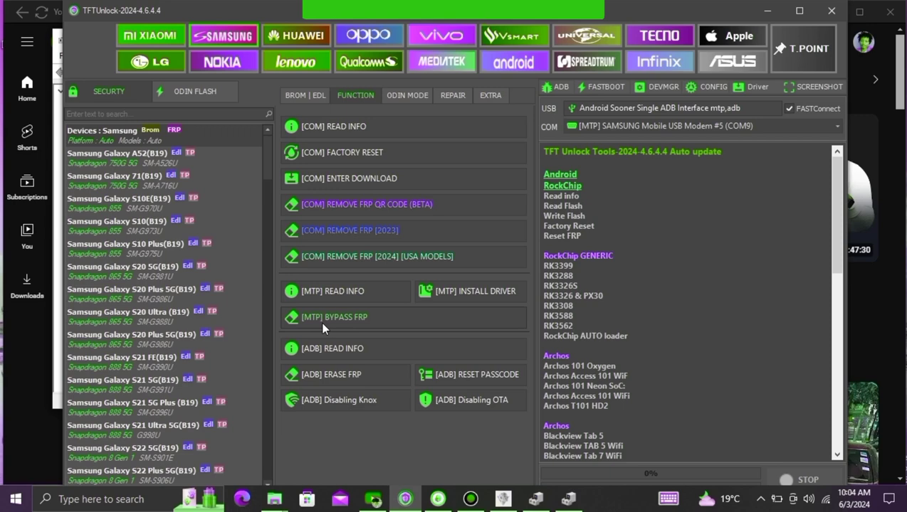
{"action": "left_click", "coordinate": [470, 400]}
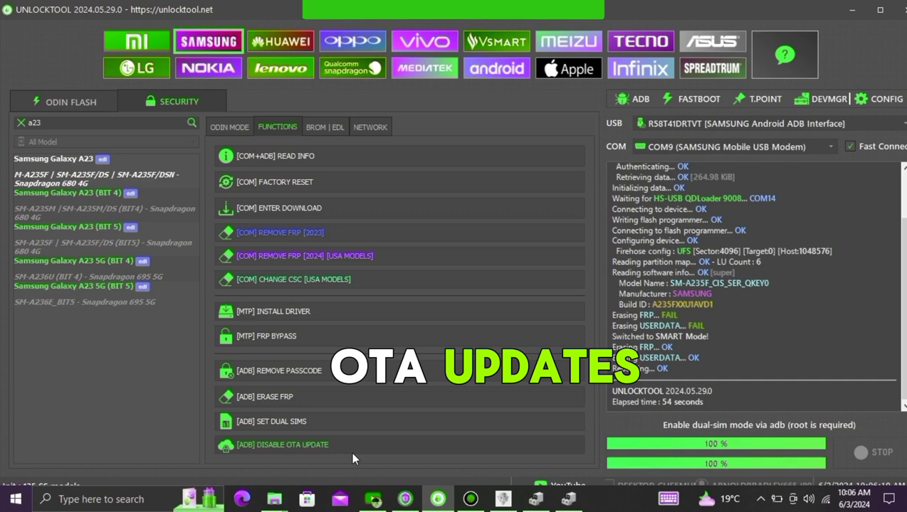
Run UnlockTool's [ADB] DISABLE OTA UPDATE for the Galaxy A23
{"action": "left_click", "coordinate": [282, 444]}
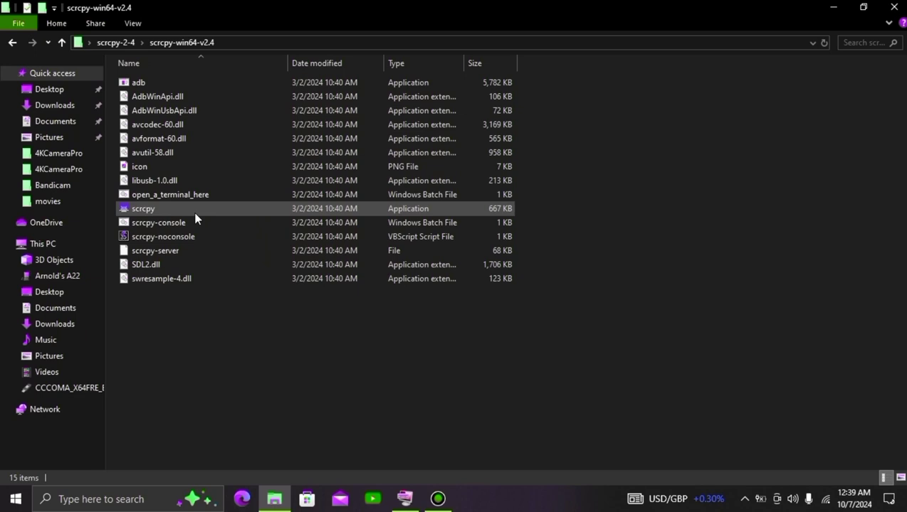
Launch scrcpy.exe from the scrcpy-win64-v2.4 folder to mirror the phone
{"action": "double_click", "coordinate": [143, 208]}
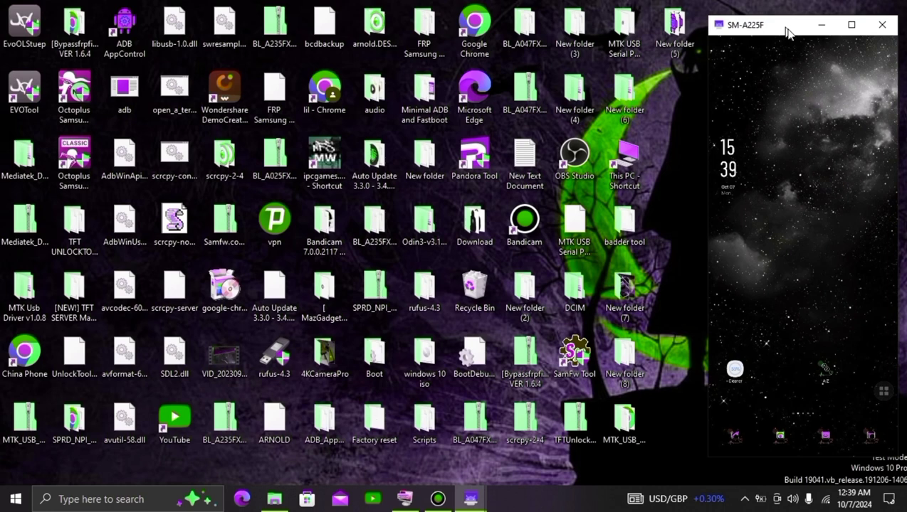
{"action": "mouse_move", "coordinate": [575, 353]}
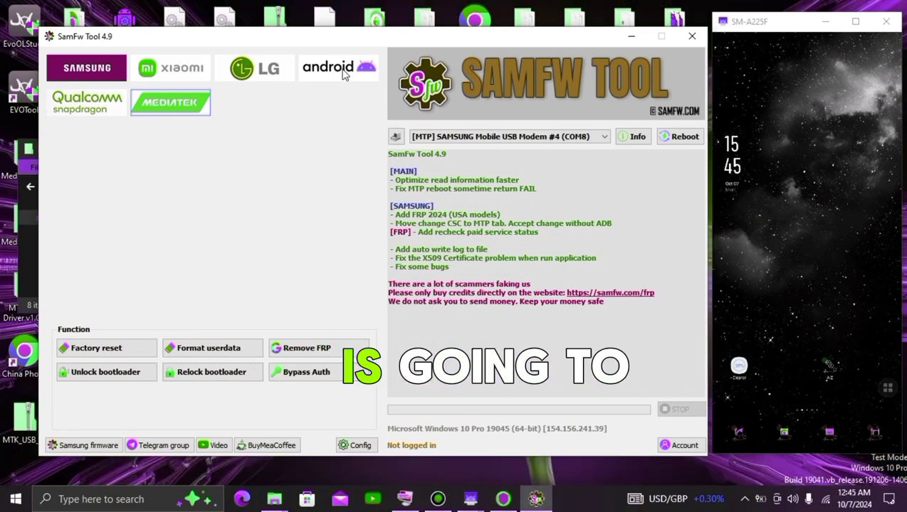
Disable OTA updates via SamFw Tool's Android Disable/Enable OTA Update function
{"action": "left_click", "coordinate": [339, 67]}
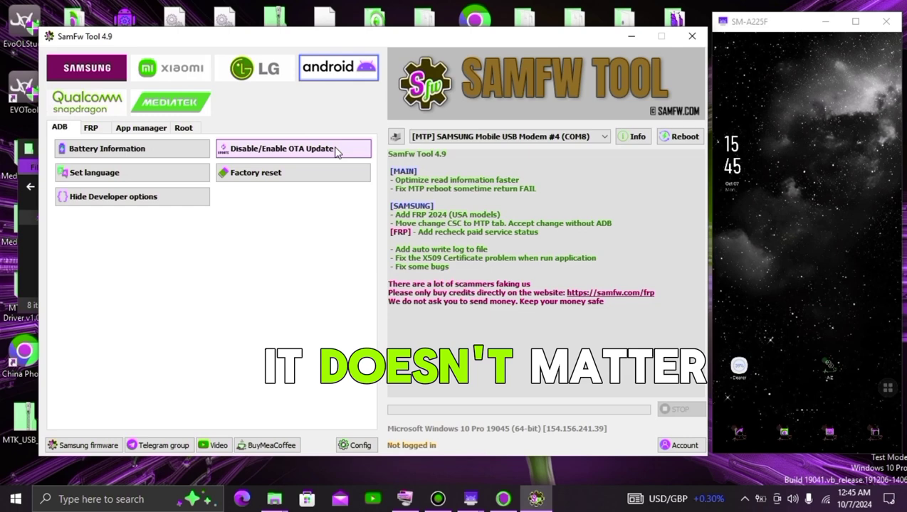
{"action": "left_click", "coordinate": [281, 148]}
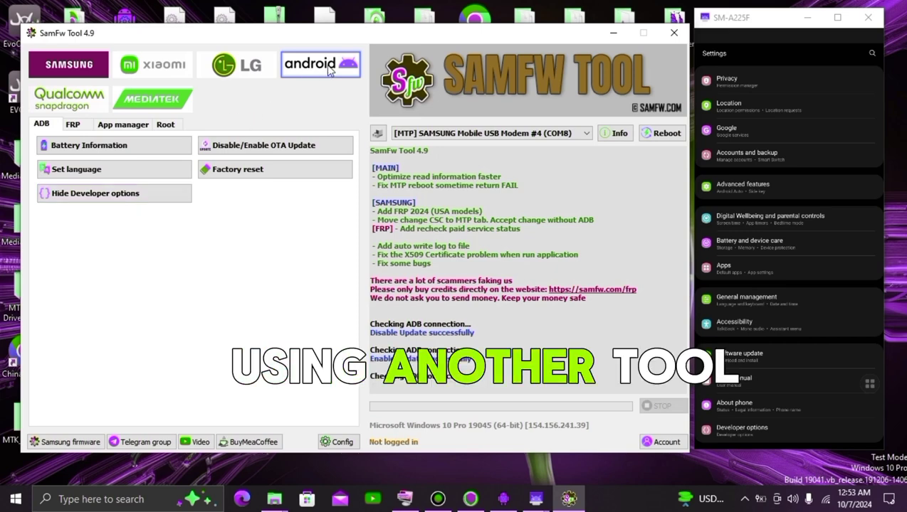
{"action": "left_click", "coordinate": [275, 145]}
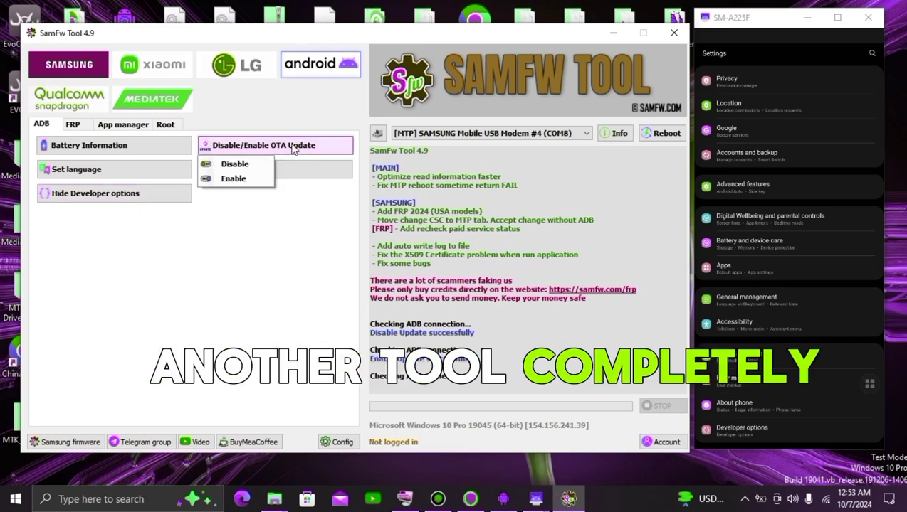
{"action": "left_click", "coordinate": [235, 163]}
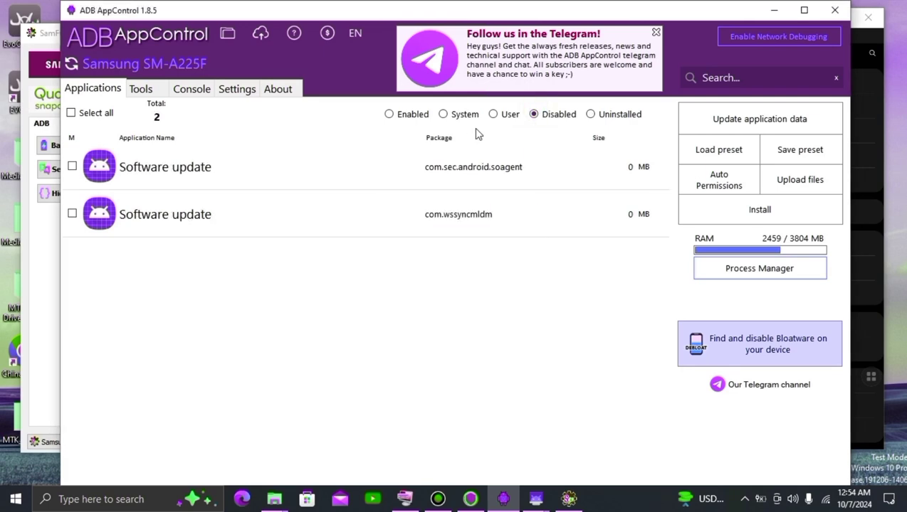
Uninstall both disabled Software update apps and acknowledge the 2 of 2 removal notice
{"action": "left_click", "coordinate": [71, 112]}
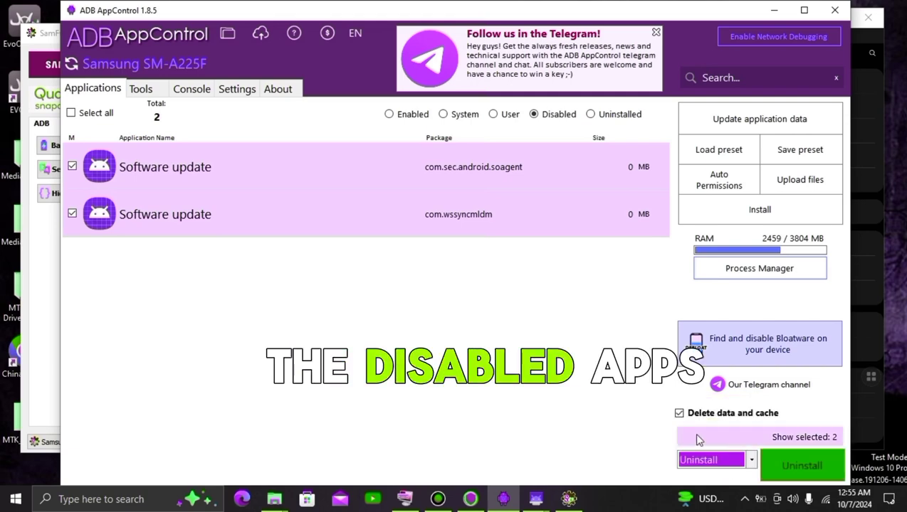
{"action": "left_click", "coordinate": [803, 465]}
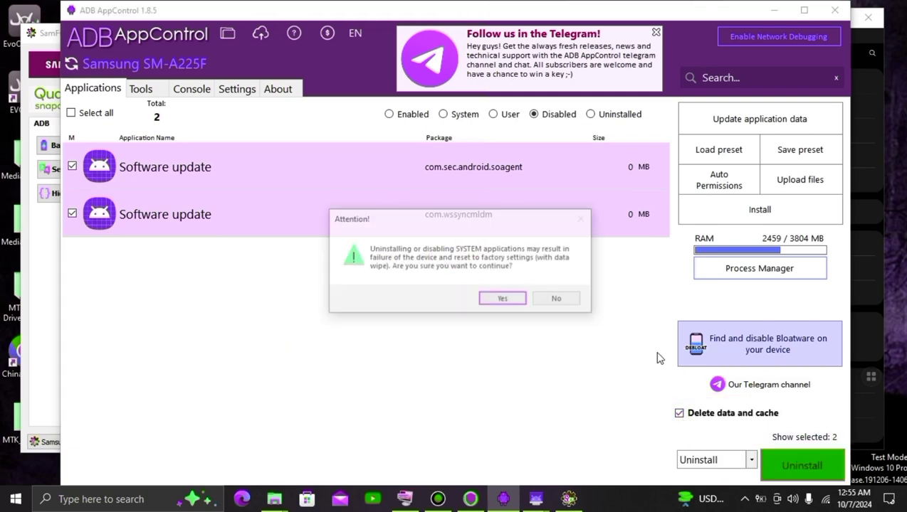
{"action": "left_click", "coordinate": [501, 299]}
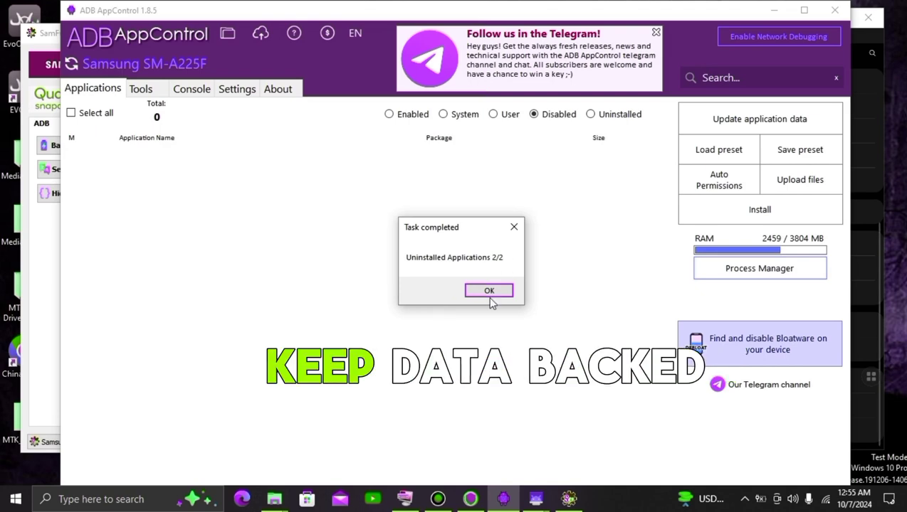
{"action": "left_click", "coordinate": [489, 291]}
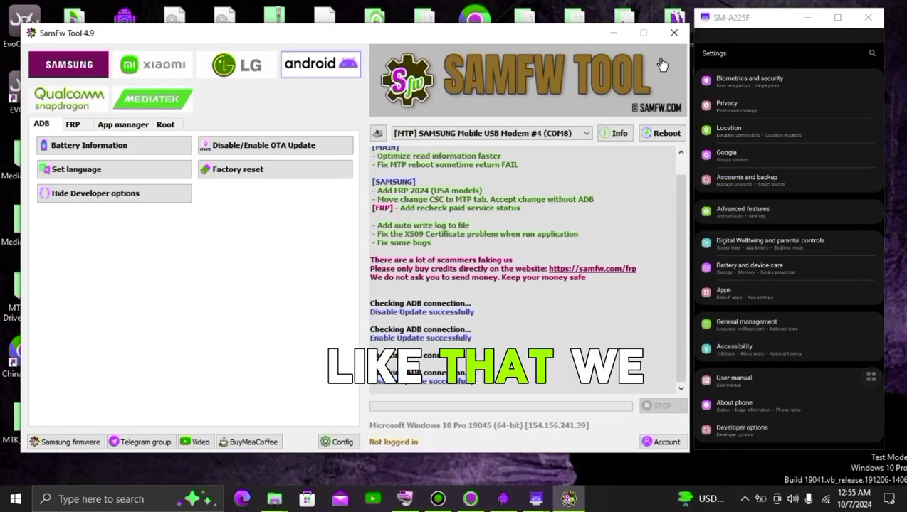